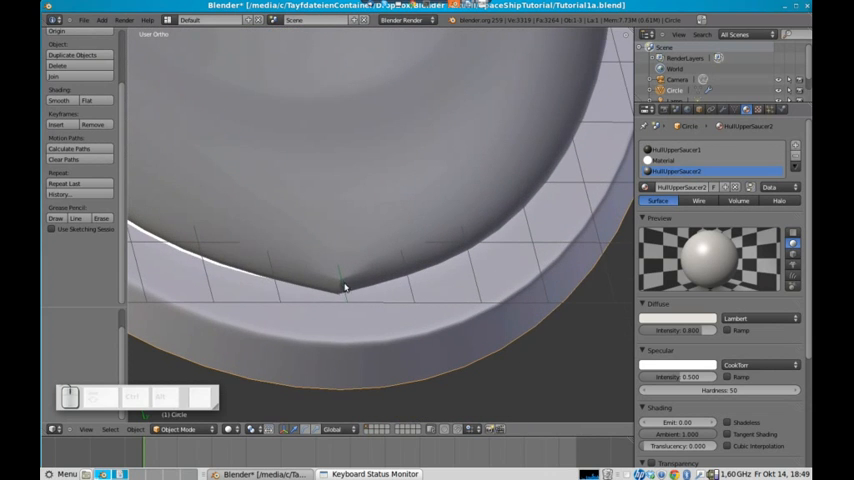
Step: Switch to top orthographic view and select the whole dish mesh for editing
key(KP_7)
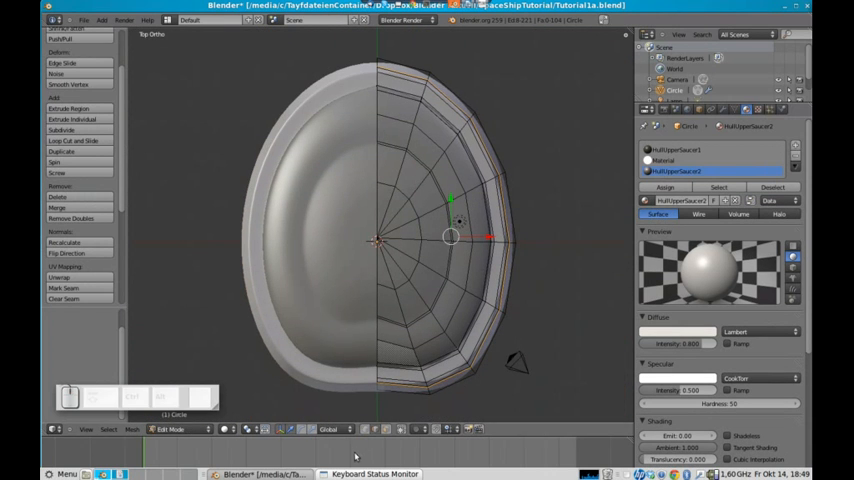
key(a)
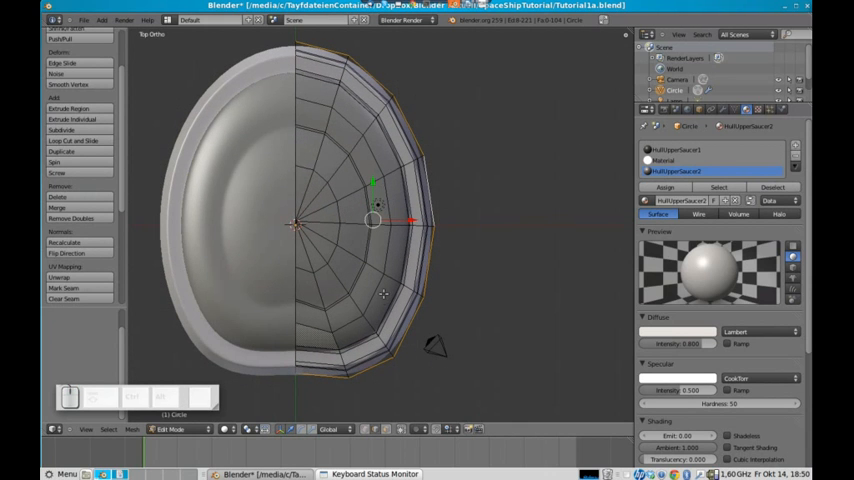
mouse_move(356, 360)
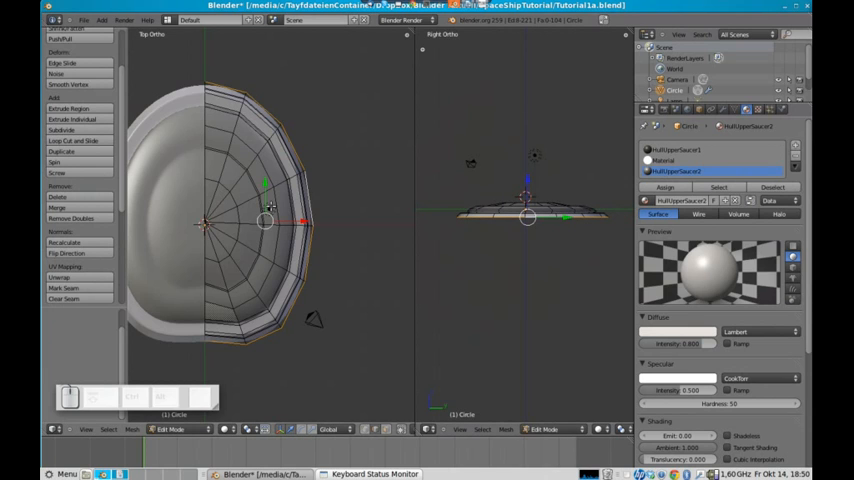
mouse_move(568, 232)
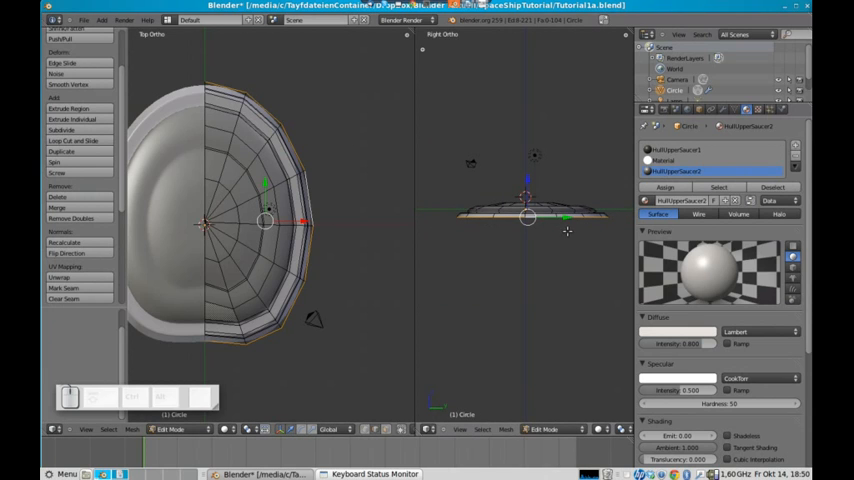
Step: Move the outer edge loop along Z to form a new stepped rim
key(g)
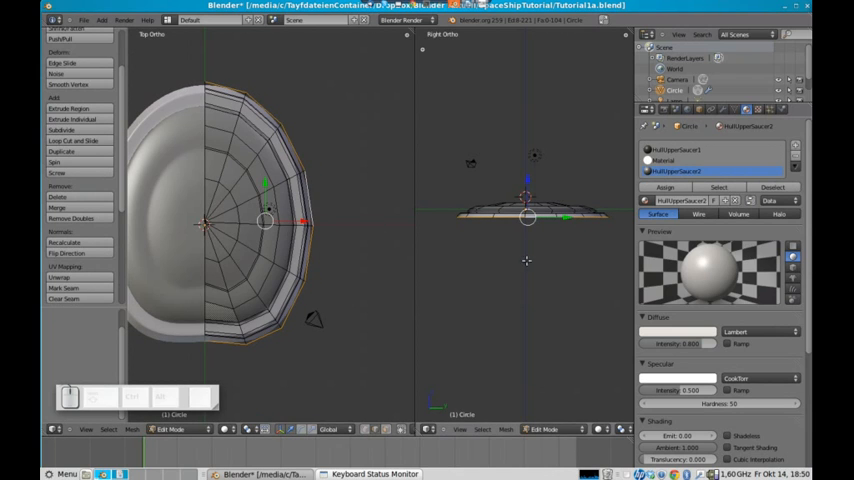
key(z)
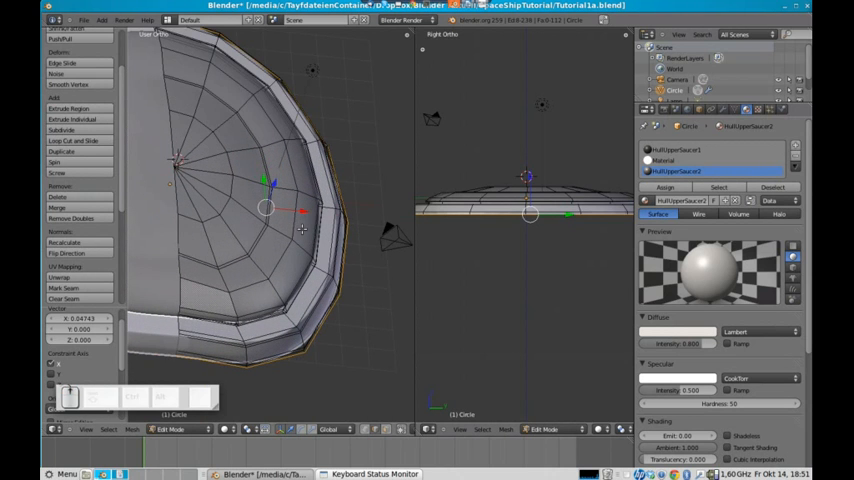
Step: Assign the white material to the rim faces and adjust their position and scale
click(680, 160)
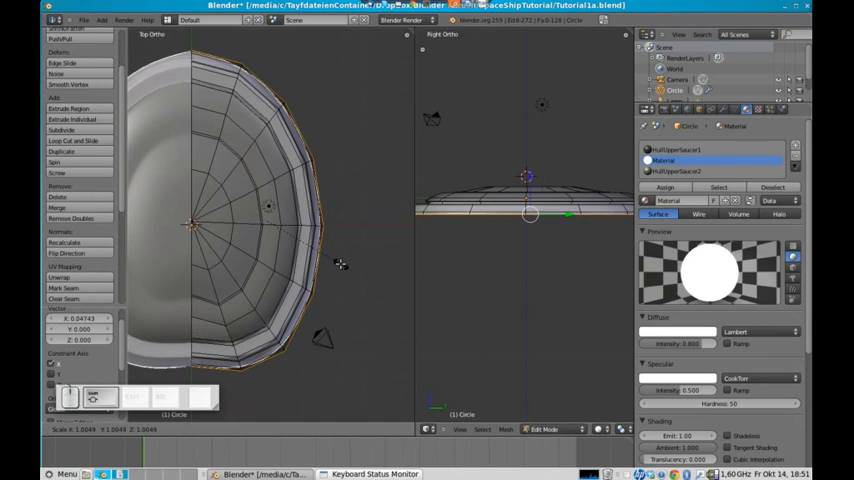
key(g)
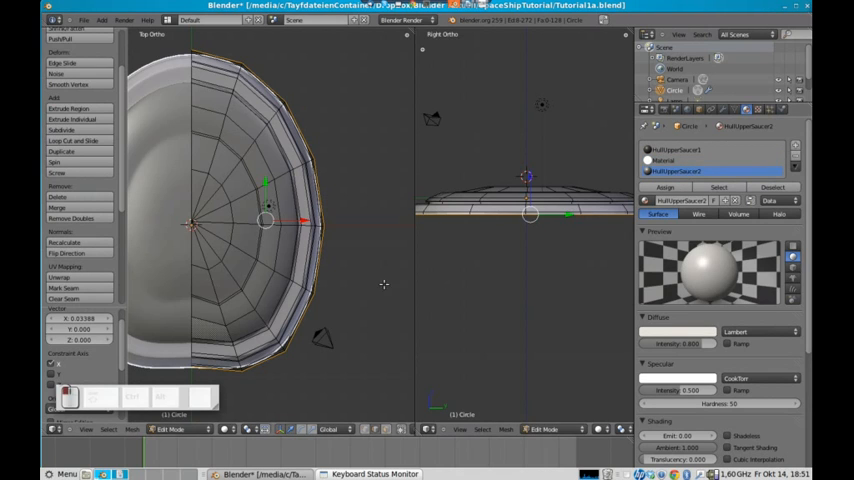
key(s)
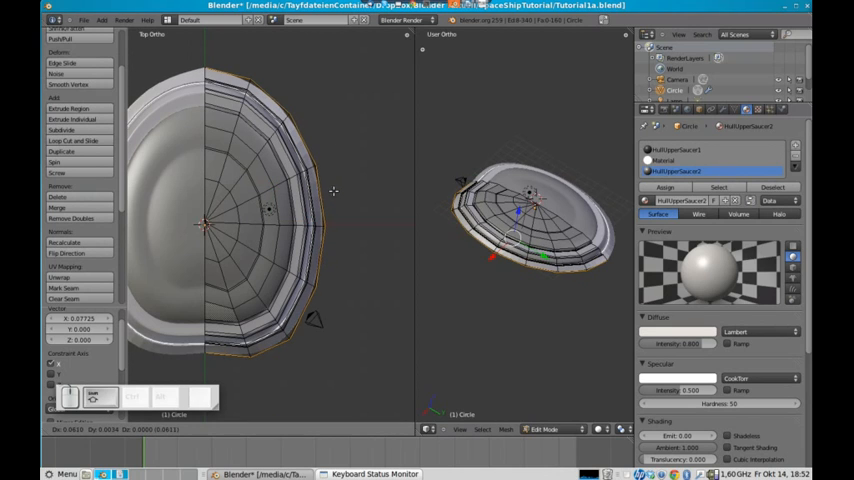
Step: Frame the whole dish with its white ring in the top view
drag(336, 192, 356, 192)
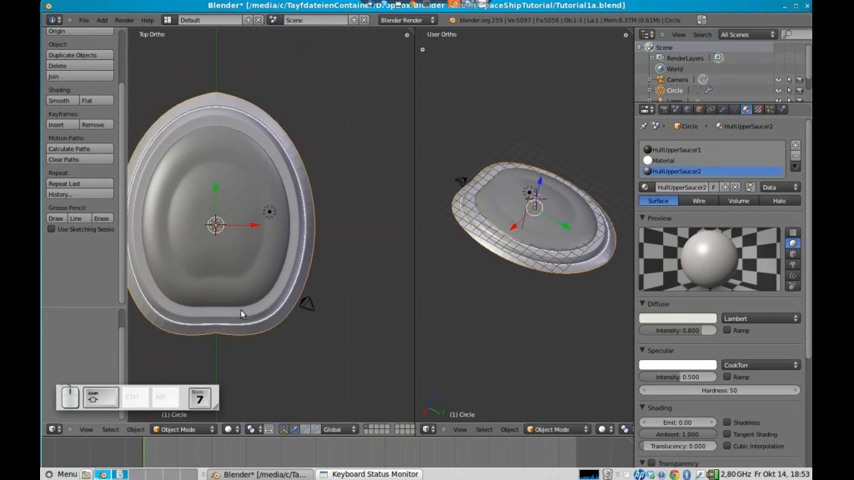
Step: Return to Object Mode in perspective and save the .blend project file
key(Tab)
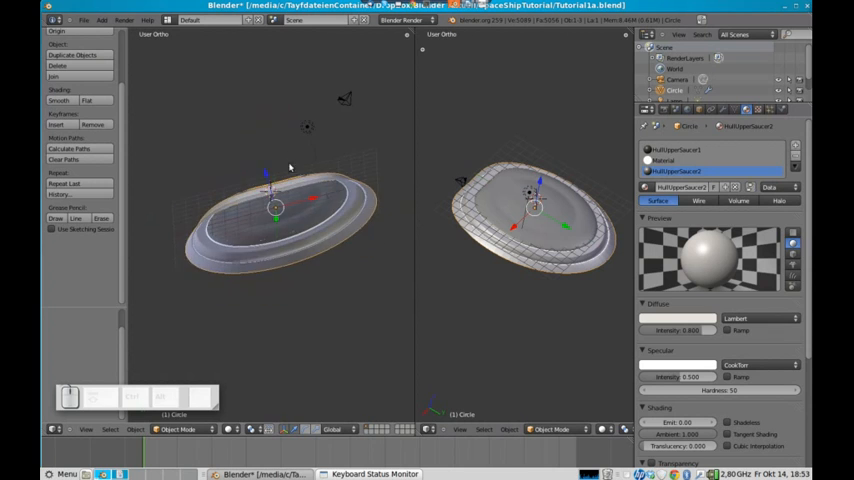
key(ctrl+s)
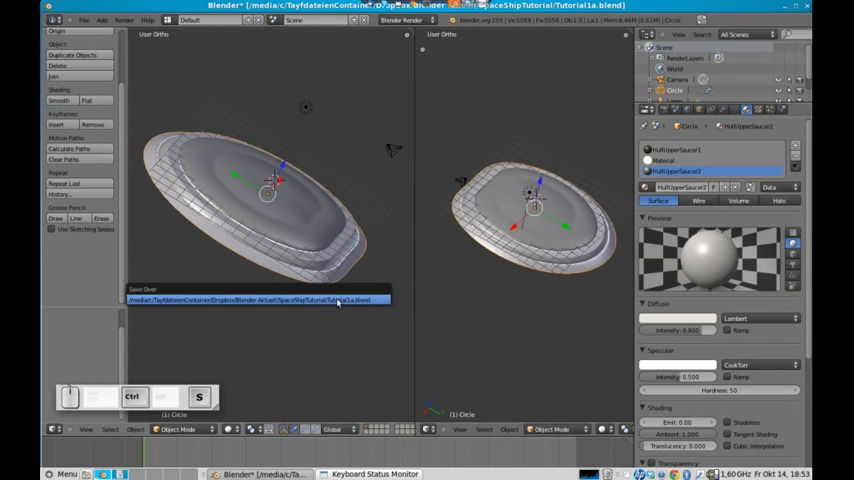